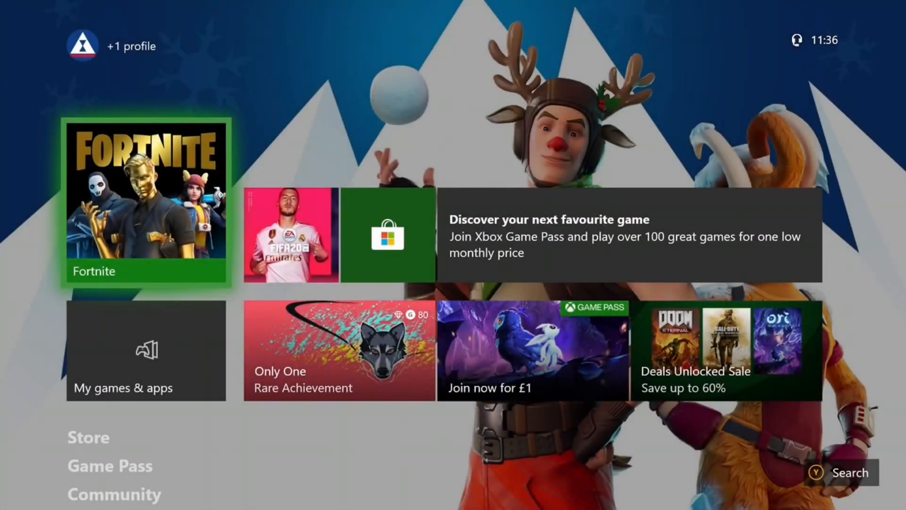
Open Settings from the guide's Profile & system tab.
key("Xbox")
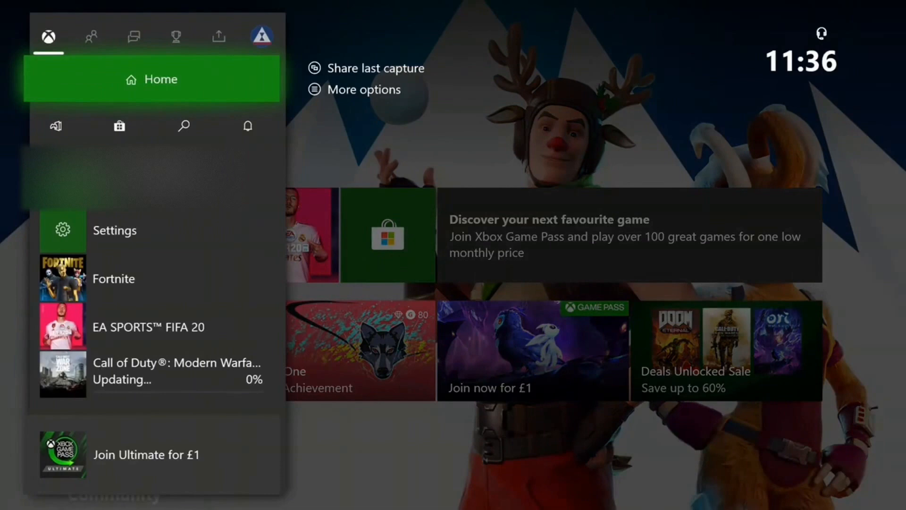
left_click(265, 35)
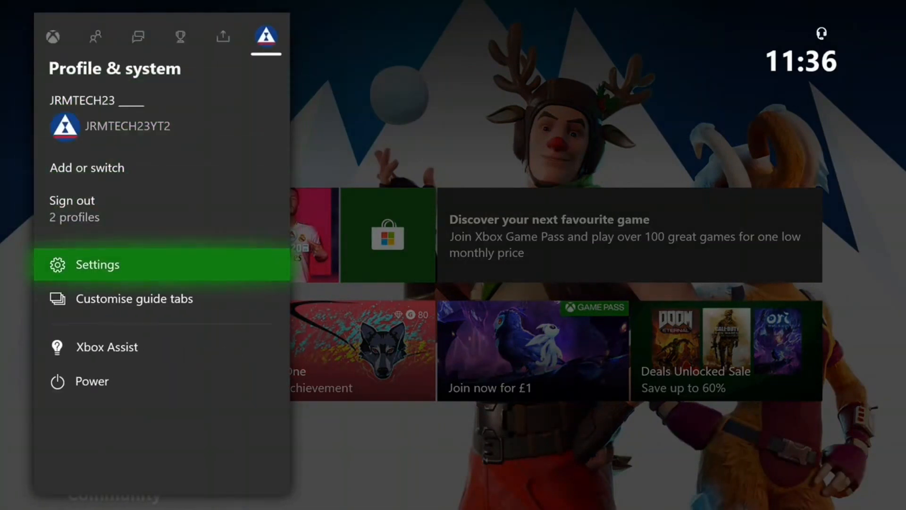
left_click(98, 264)
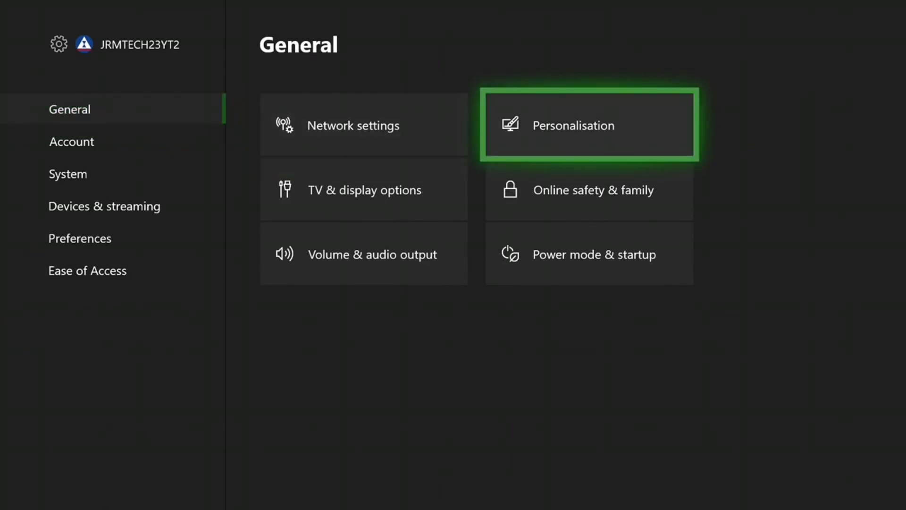
Open Personalisation and choose the My home Xbox setting to make this console home.
left_click(589, 124)
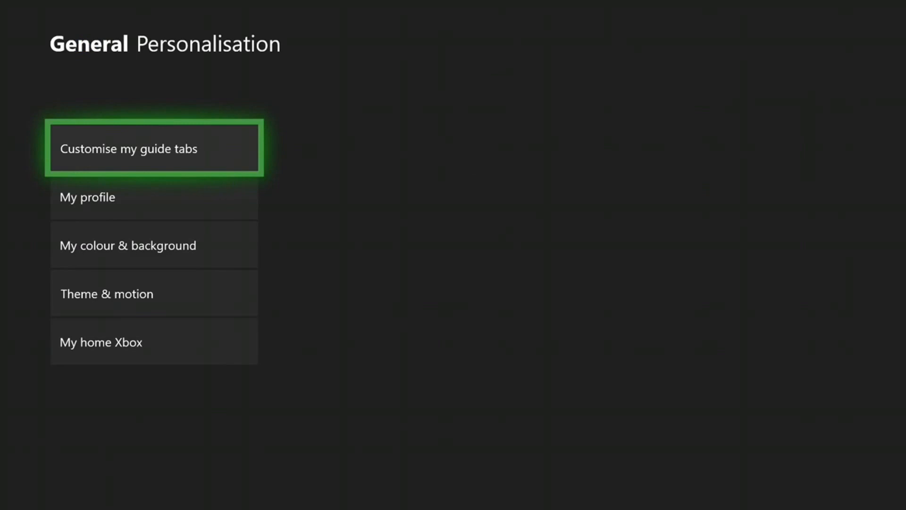
key("Down")
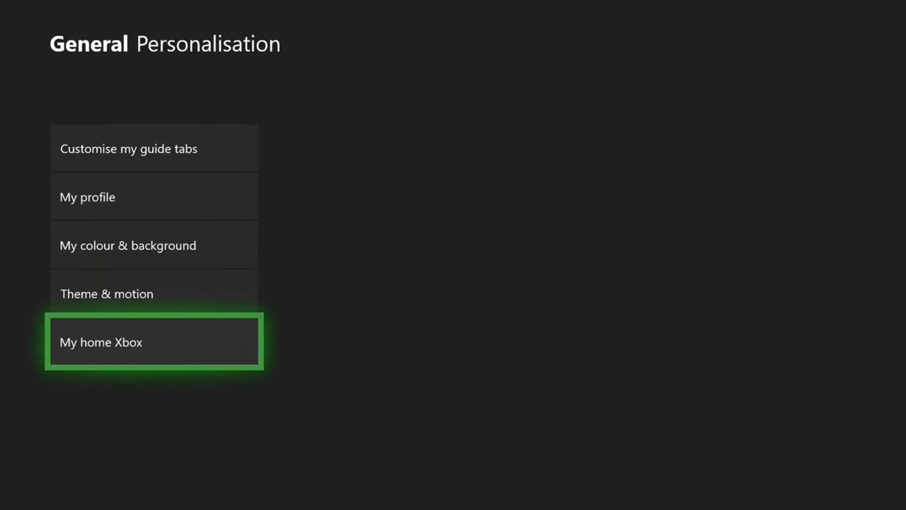
left_click(154, 342)
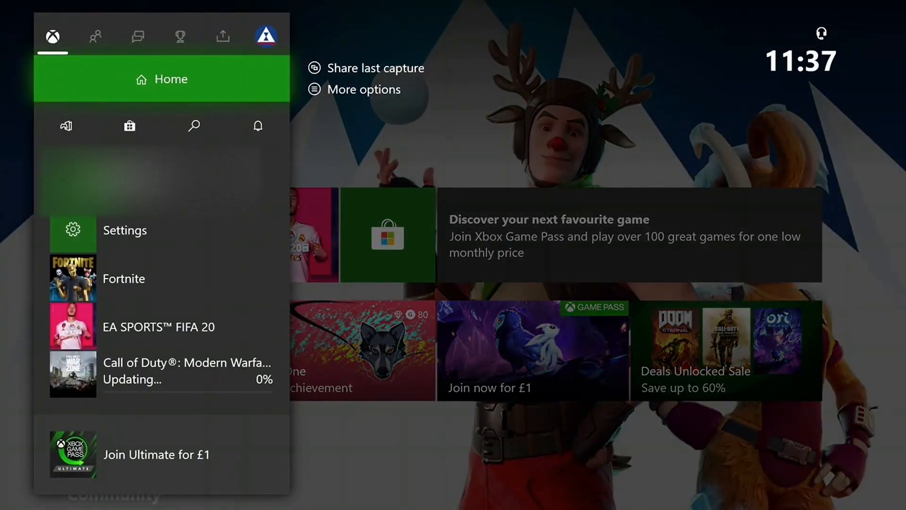
Open My games & apps from the guide to show the installed games list.
left_click(265, 36)
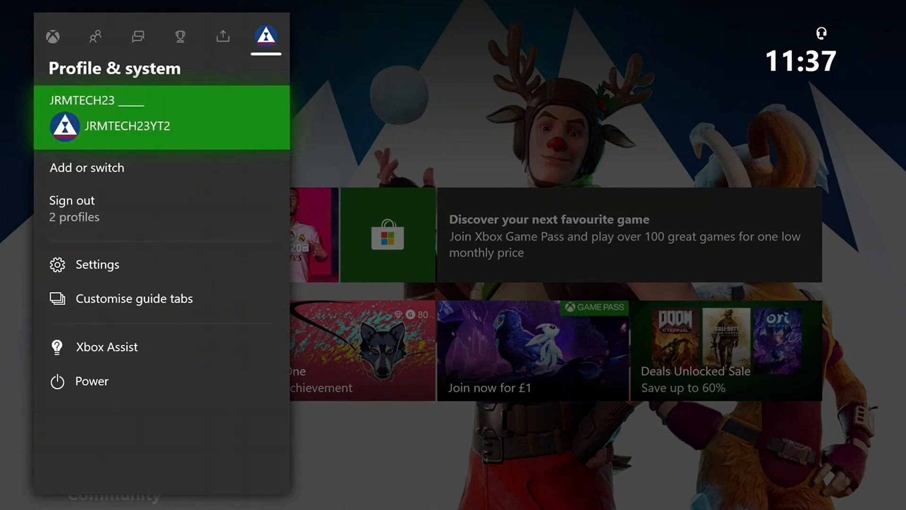
left_click(72, 200)
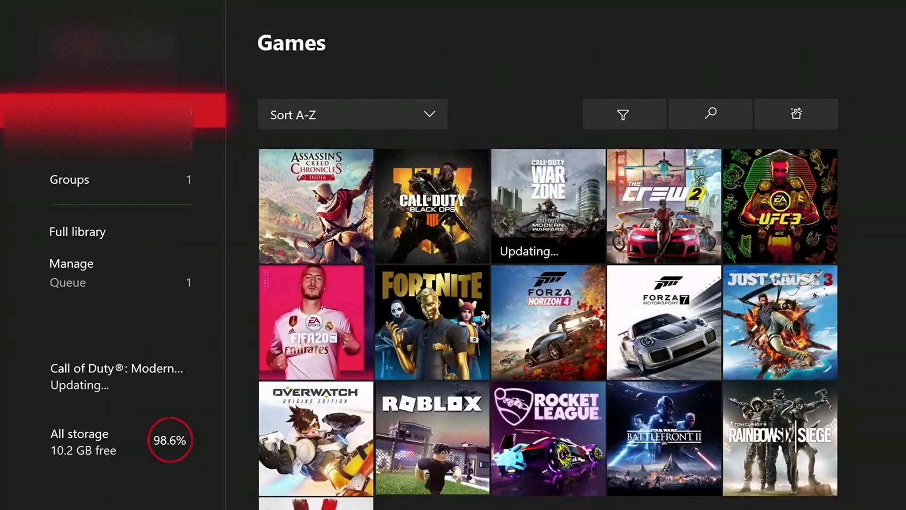
Select Full library and scroll down through all owned games, including shared titles.
left_click(71, 263)
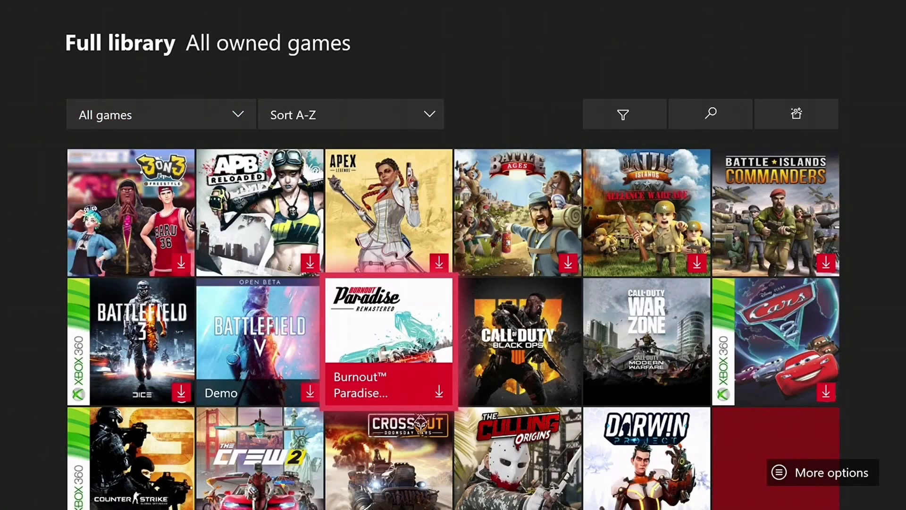
scroll("down", 3)
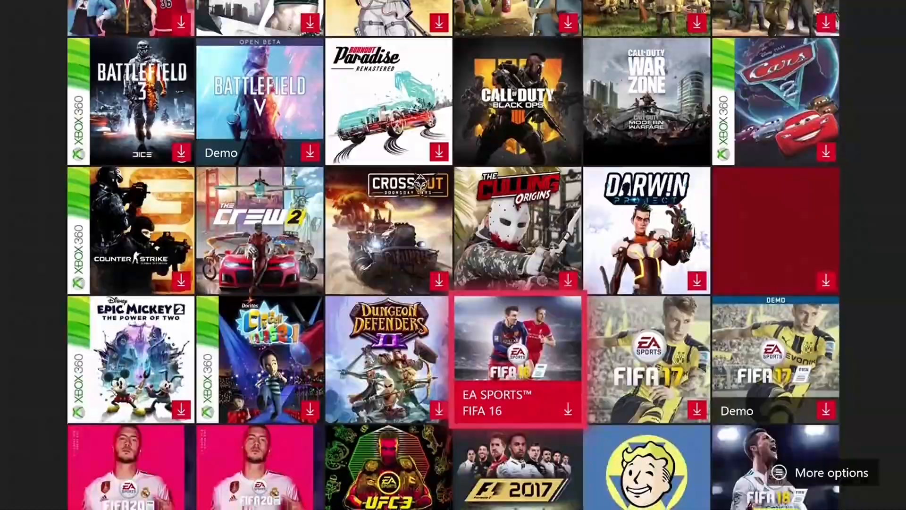